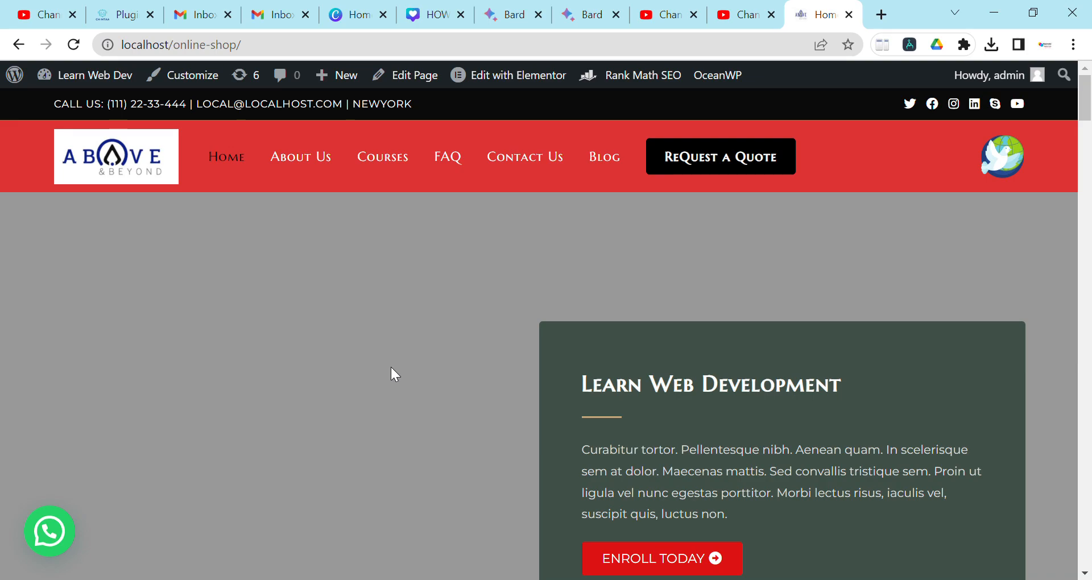
mouse_move(448, 384)
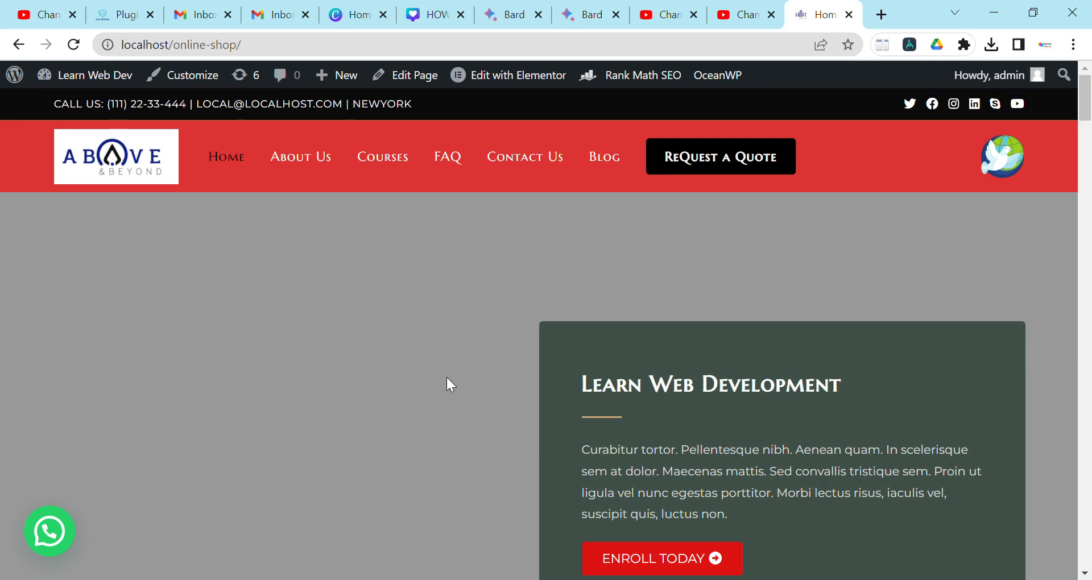
mouse_move(449, 342)
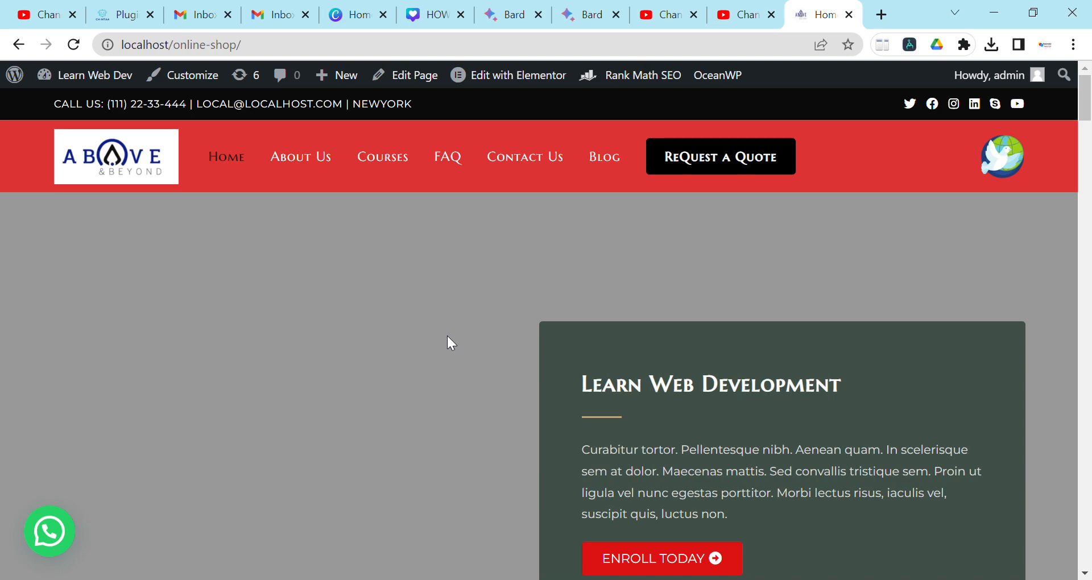
mouse_move(465, 359)
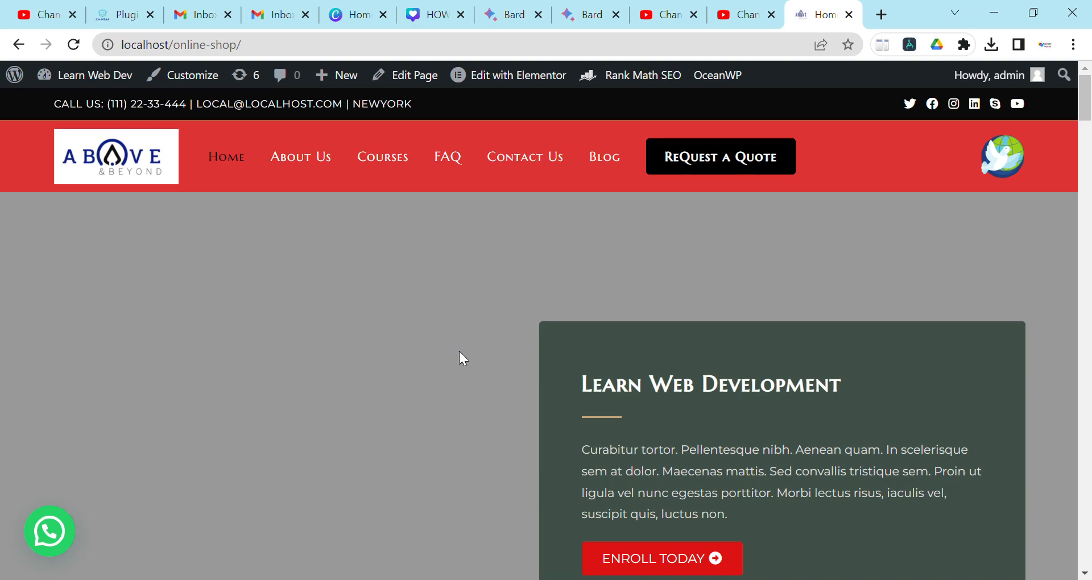
Launch the Elementor editor for the shop home page from the admin bar's 'Edit with Elementor'
scroll(down, 3)
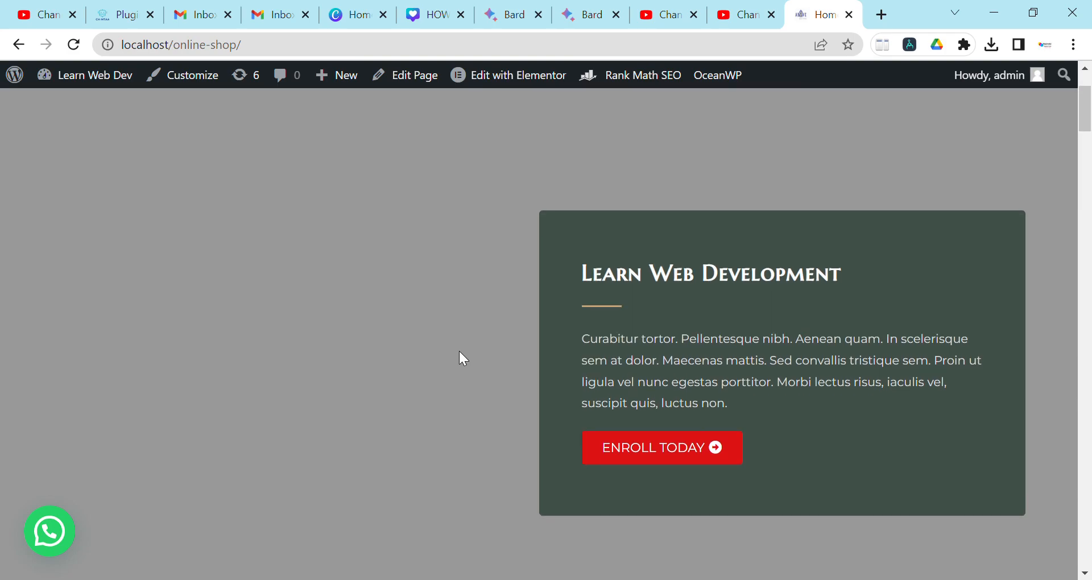
scroll(down, 3)
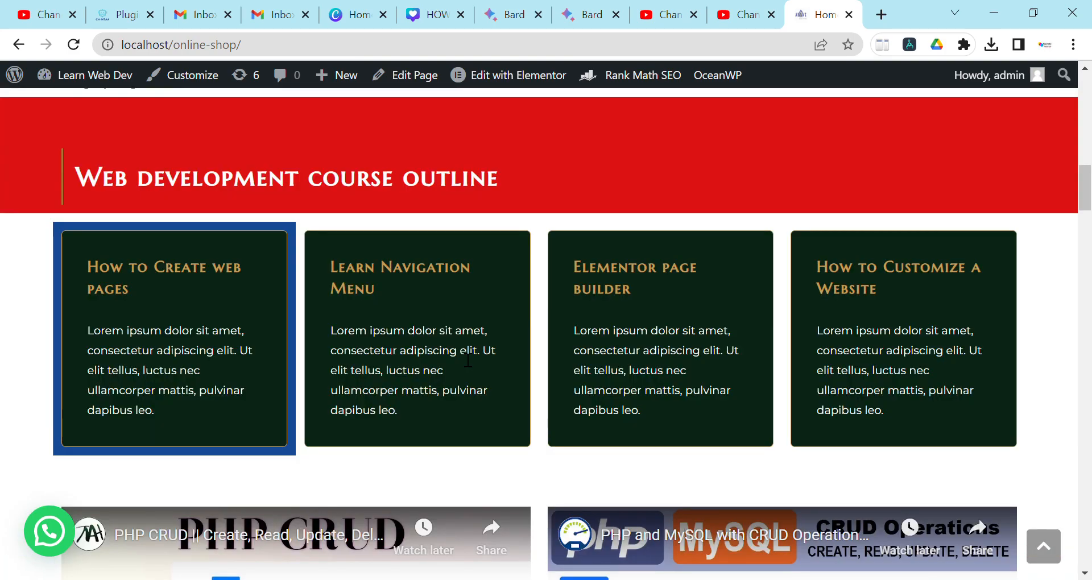
scroll(down, 3)
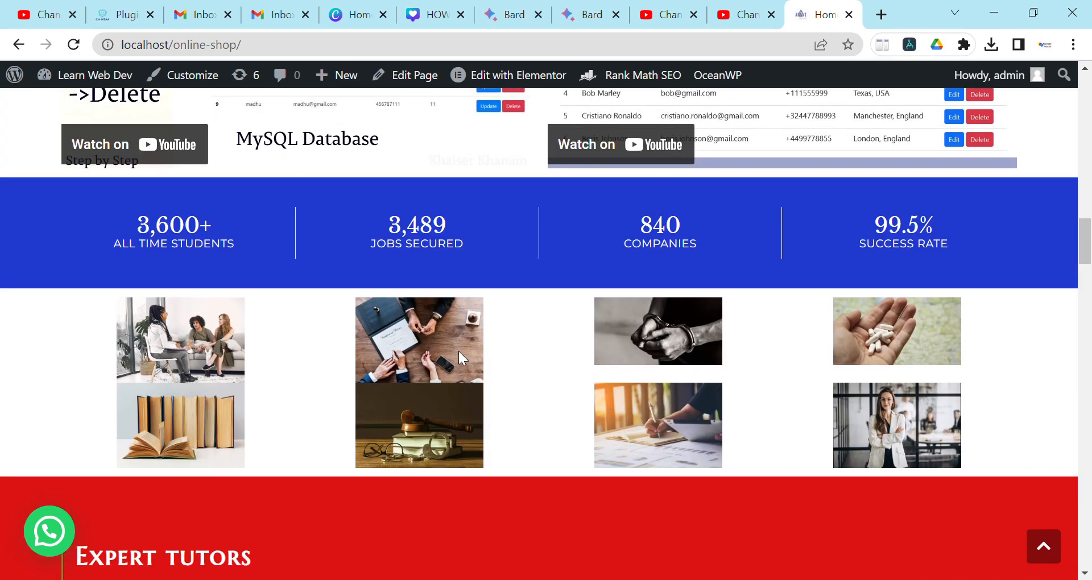
scroll(down, 3)
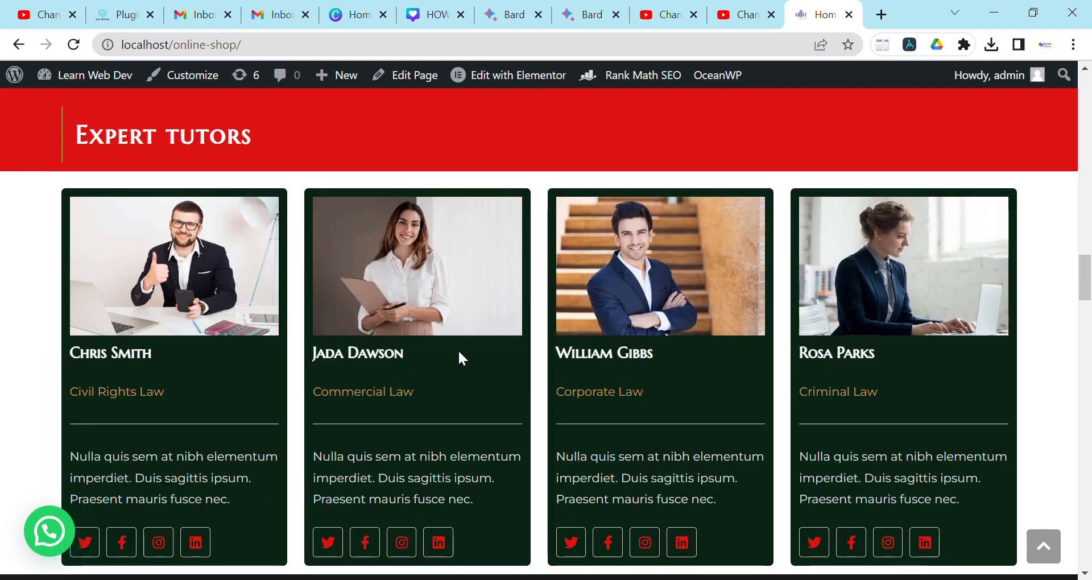
scroll(up, 3)
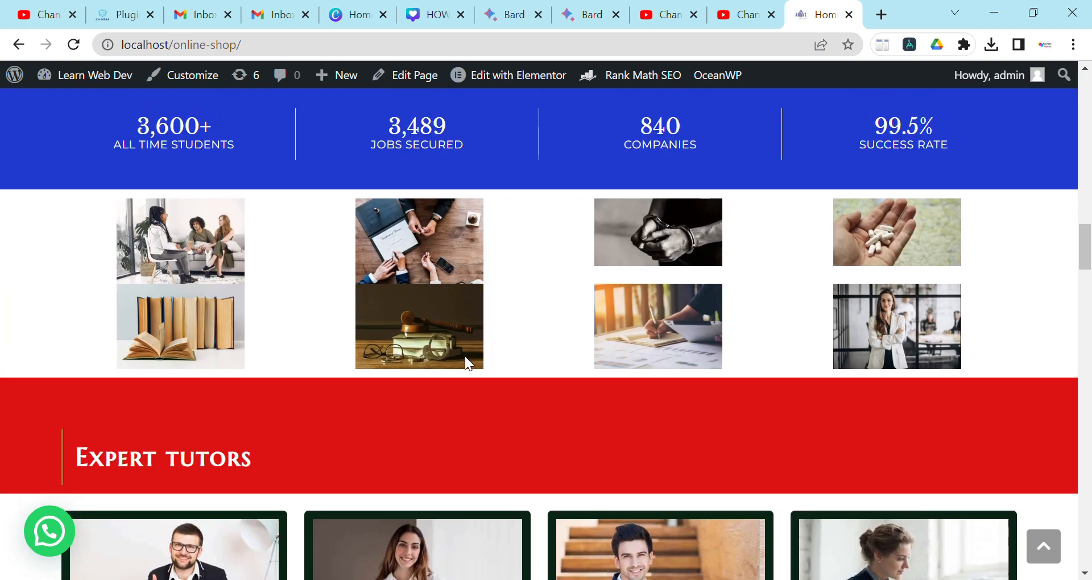
scroll(down, 3)
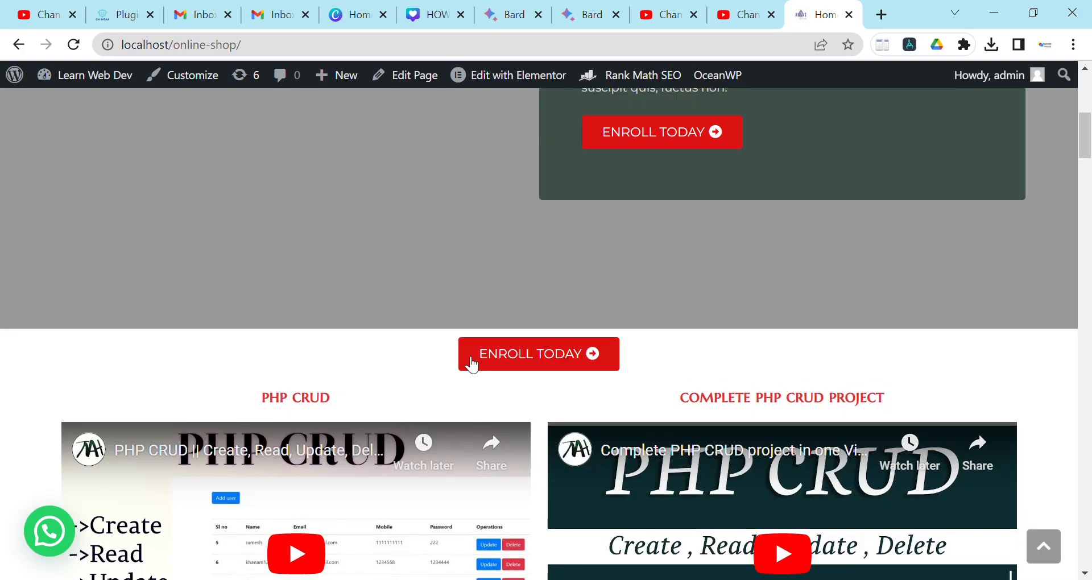
scroll(up, 3)
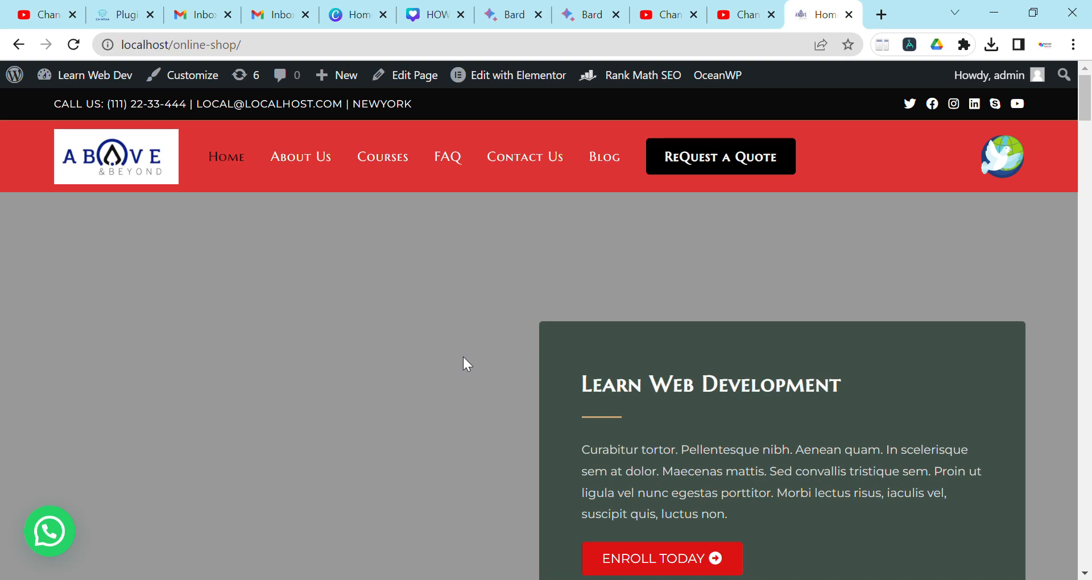
mouse_move(523, 119)
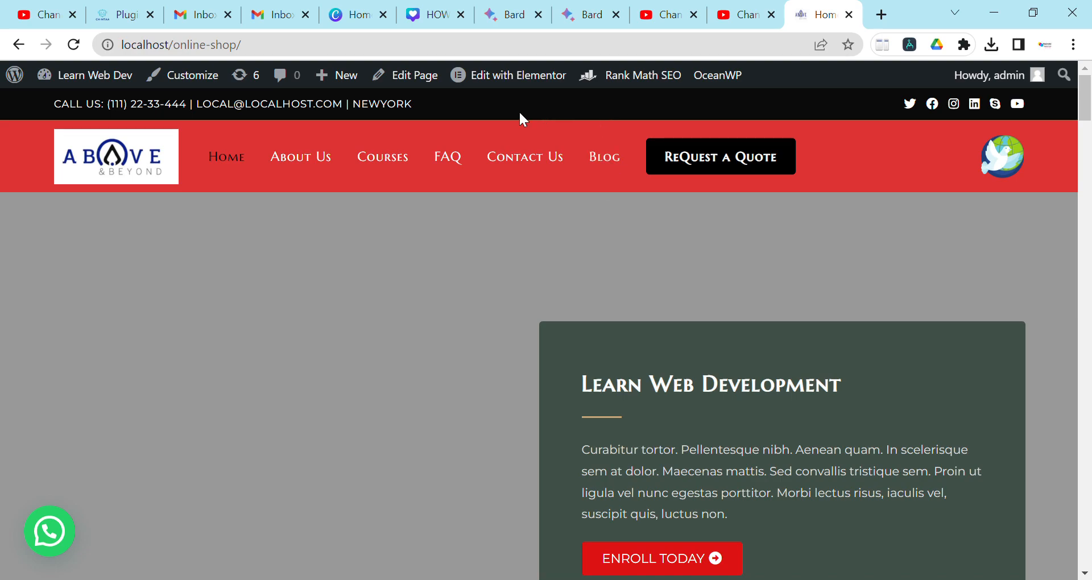
click(517, 75)
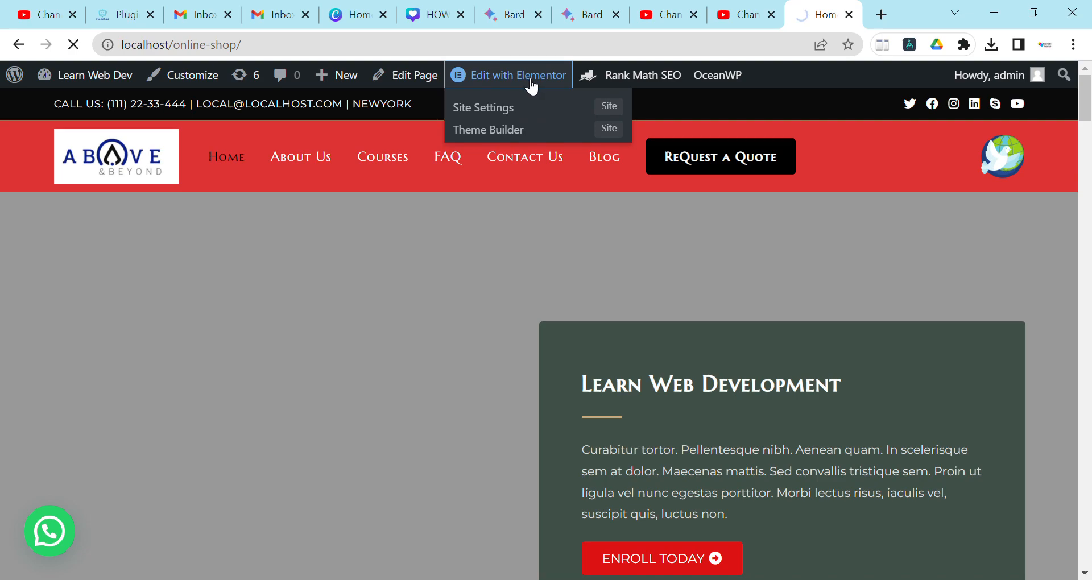
click(509, 75)
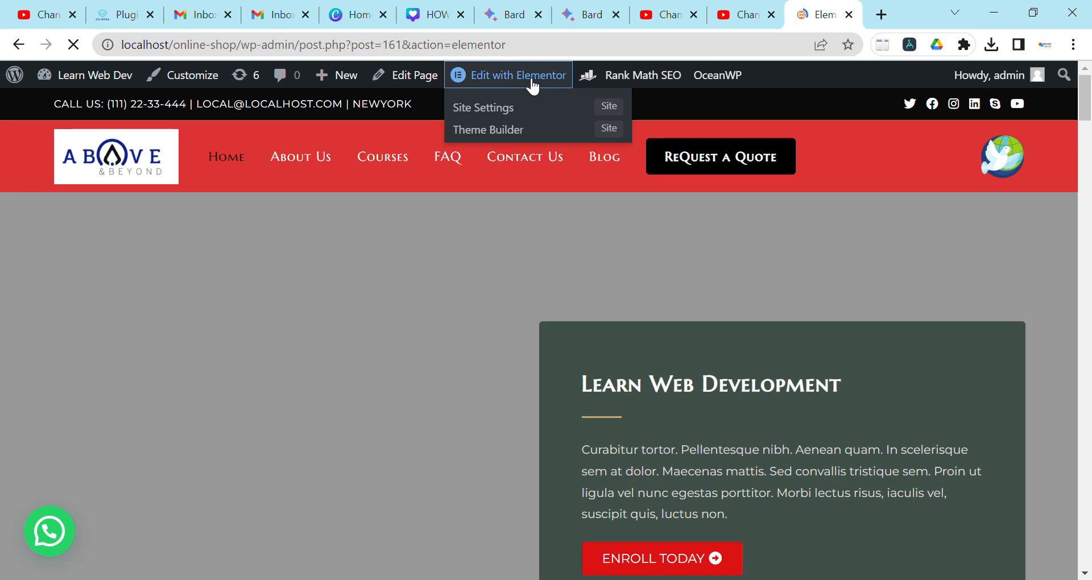
click(507, 75)
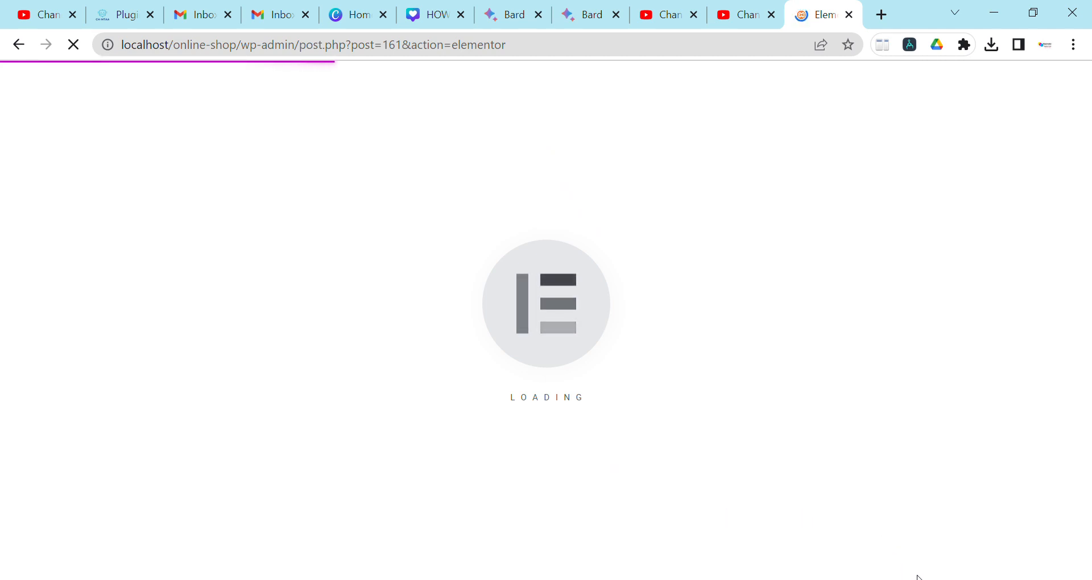
mouse_move(736, 428)
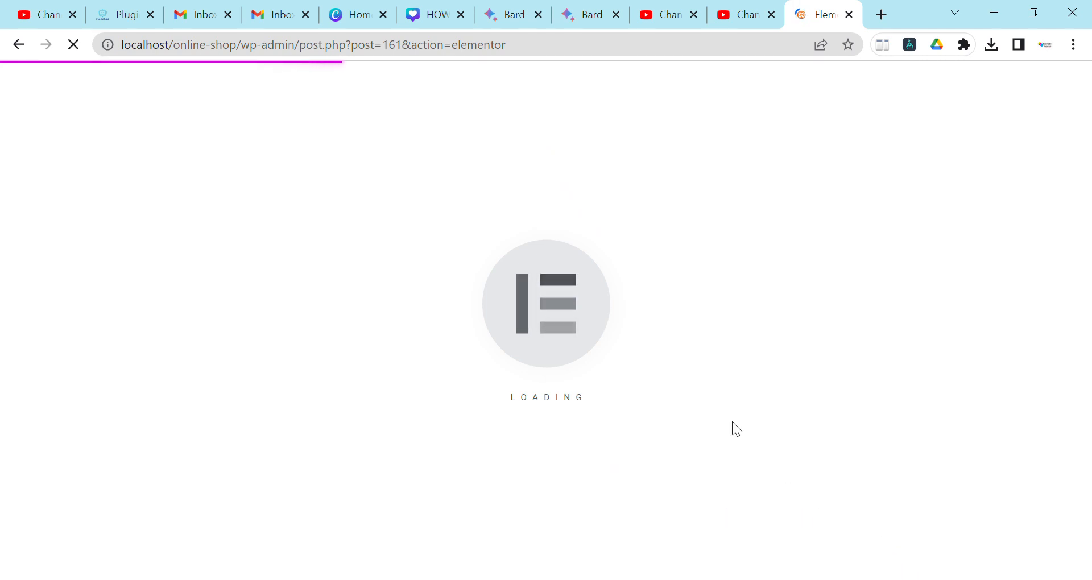
mouse_move(664, 373)
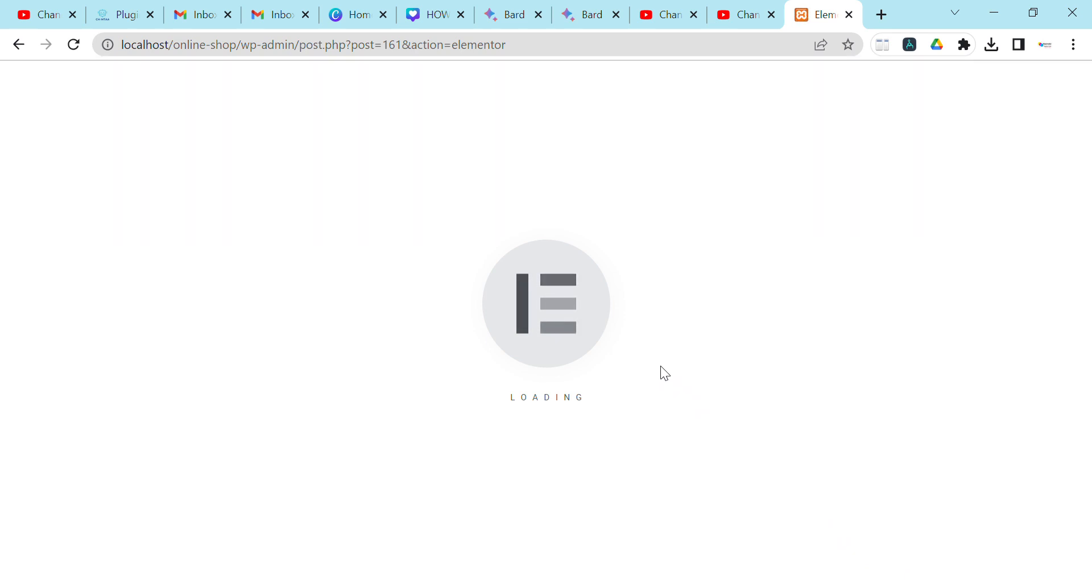
mouse_move(646, 275)
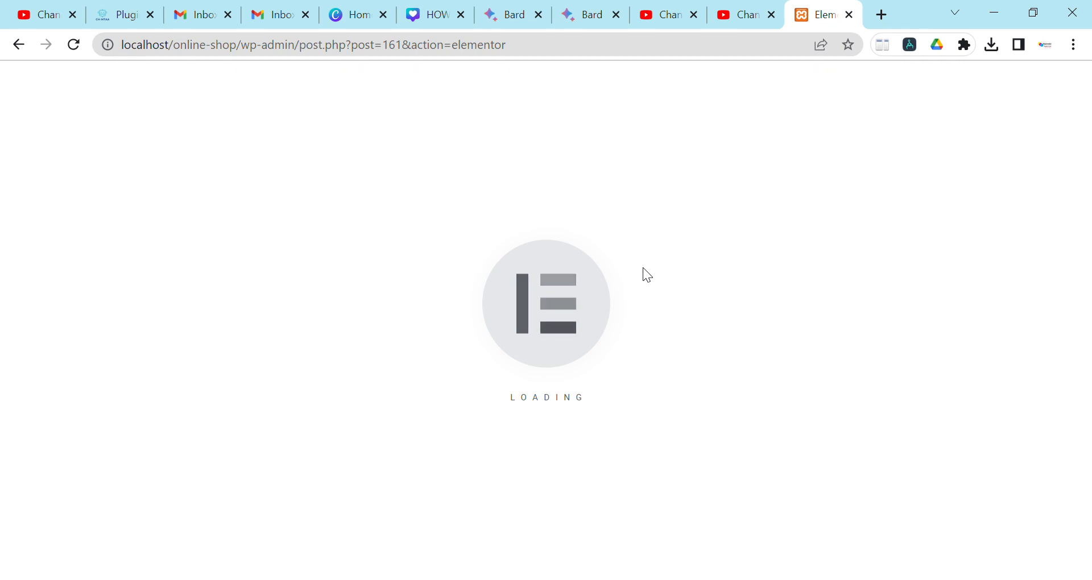
mouse_move(504, 293)
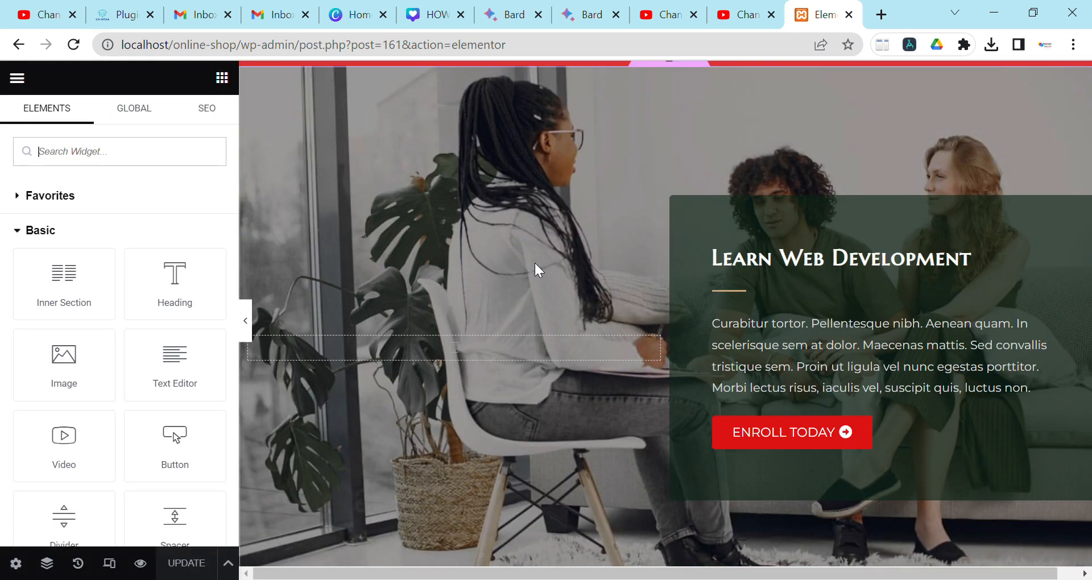
Scroll the canvas past the testimonials to the empty 'Drag widget here' area under the map
scroll(down, 3)
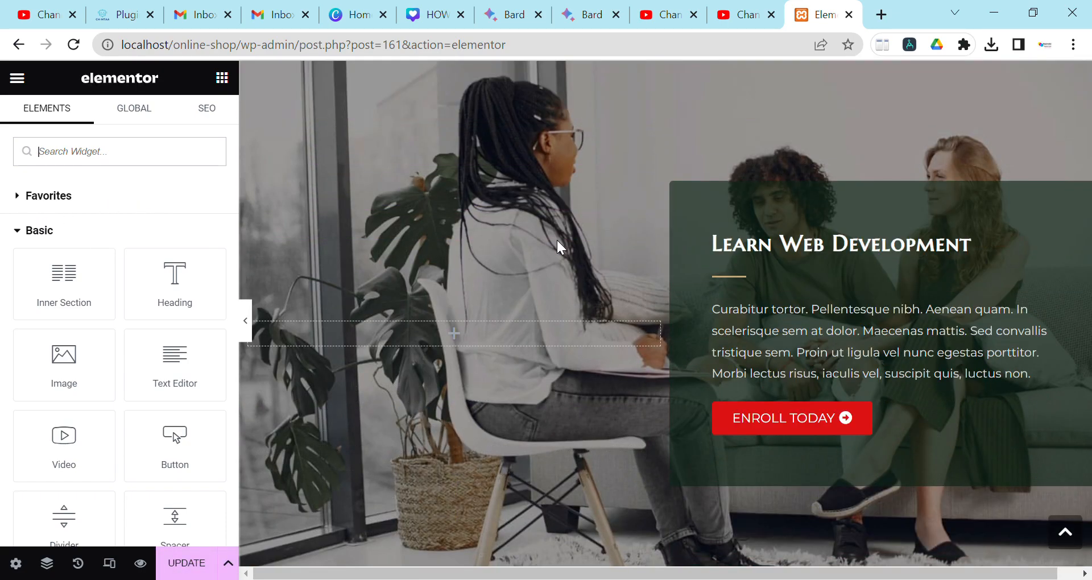
scroll(down, 3)
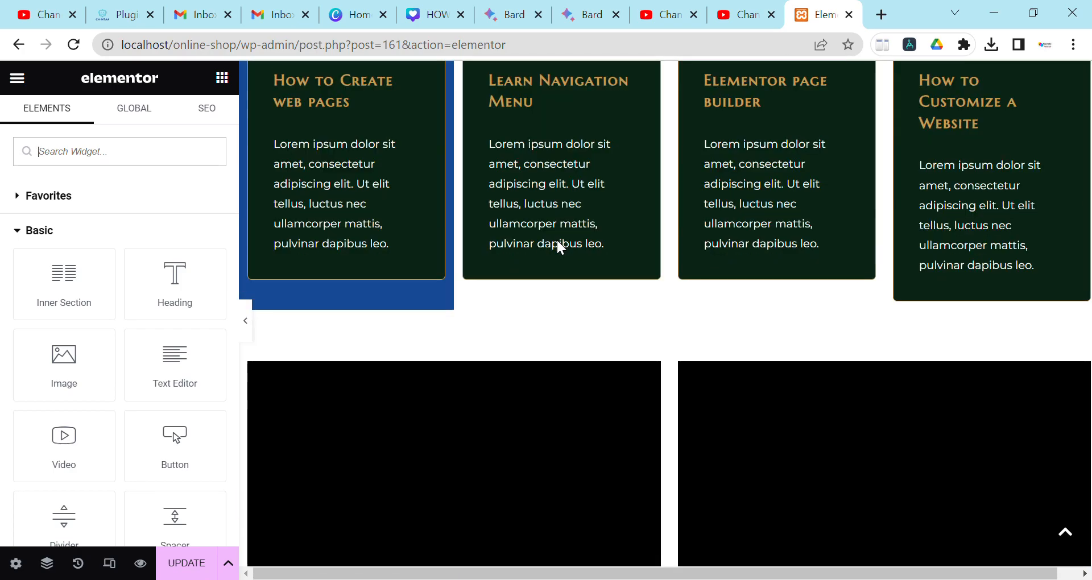
scroll(down, 3)
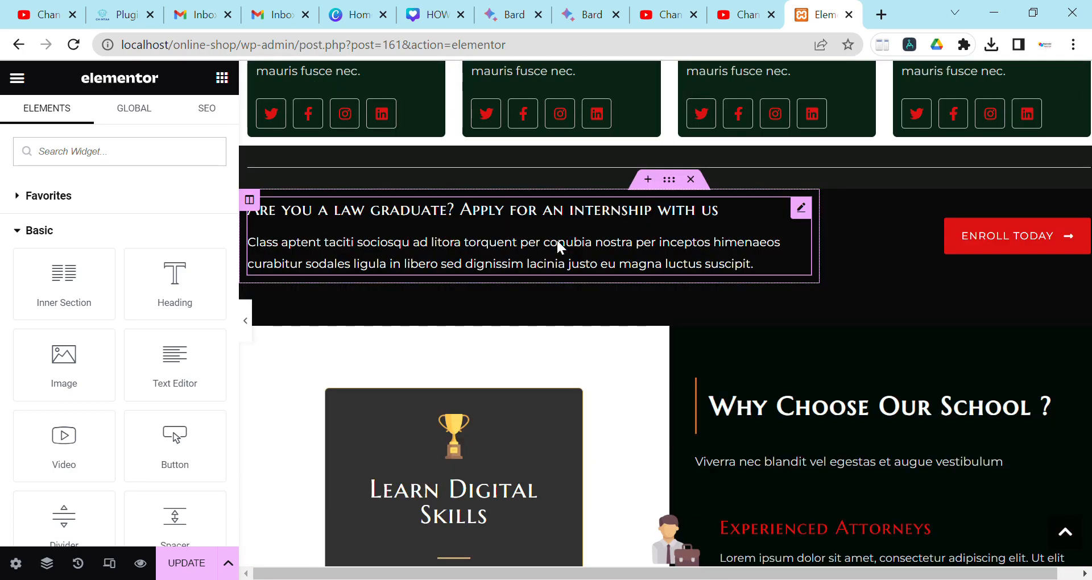
scroll(down, 3)
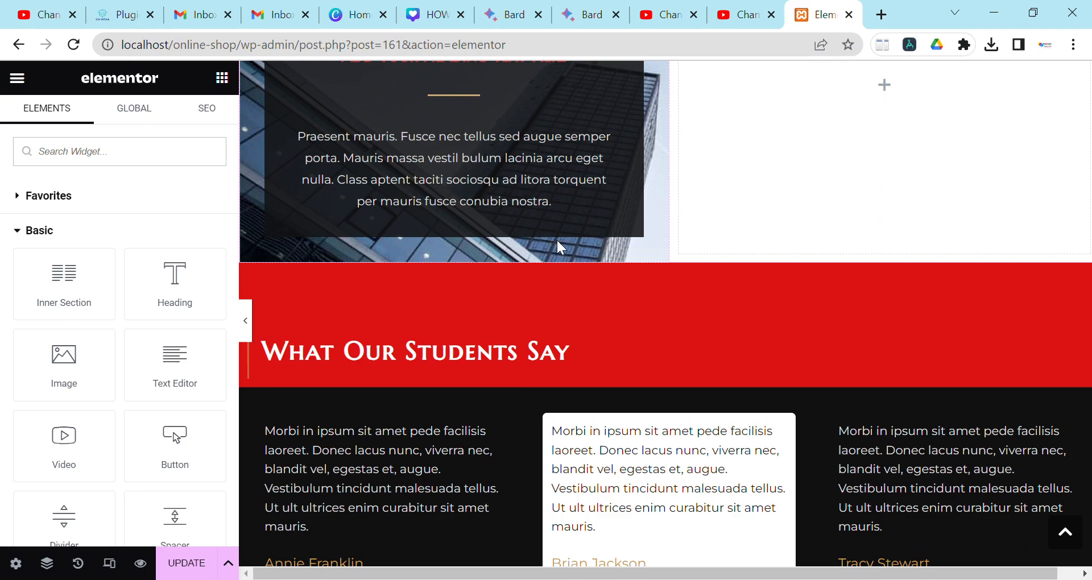
scroll(up, 3)
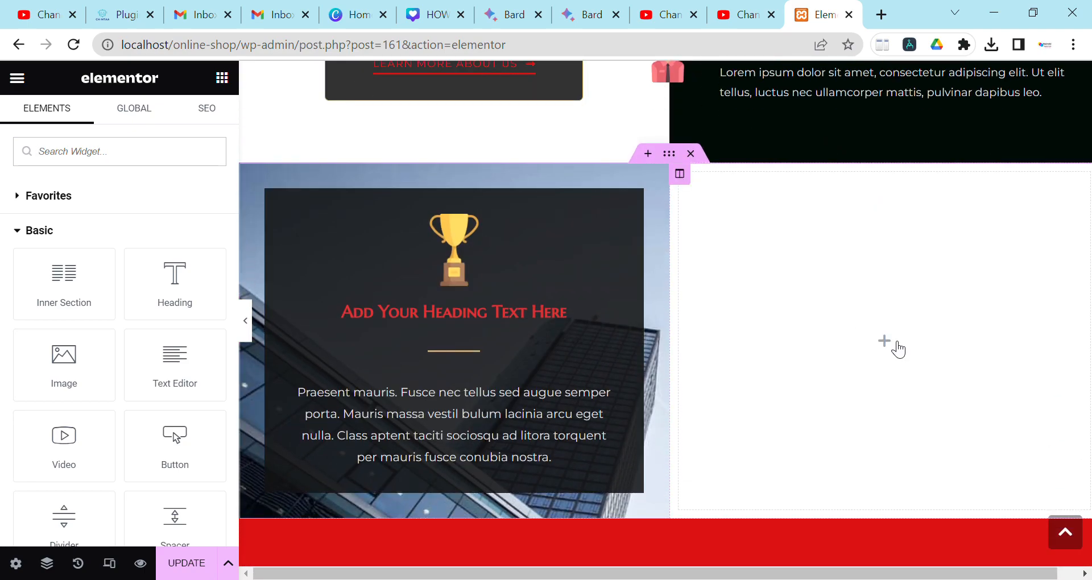
scroll(up, 3)
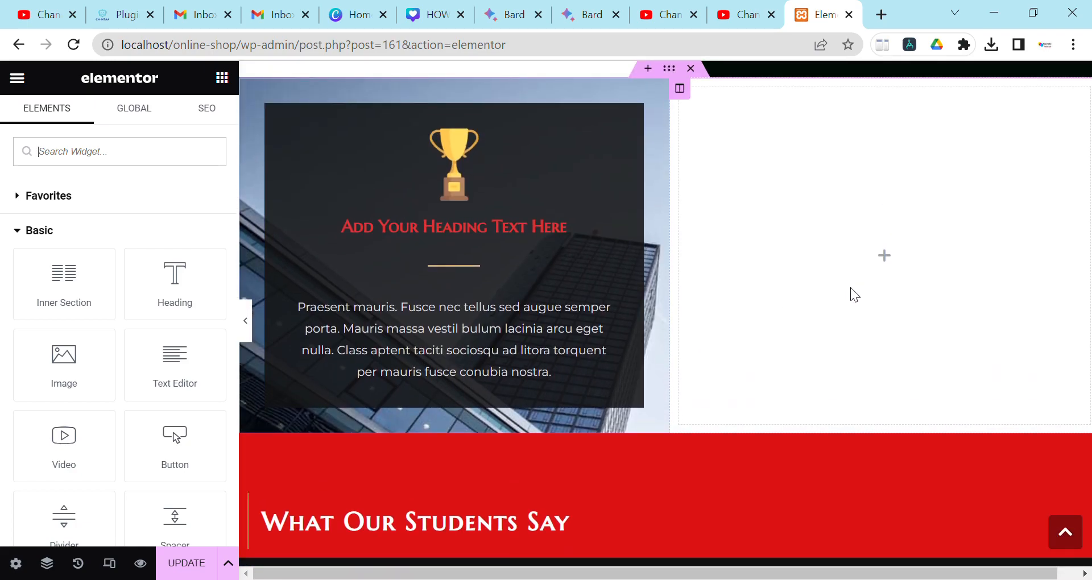
mouse_move(769, 258)
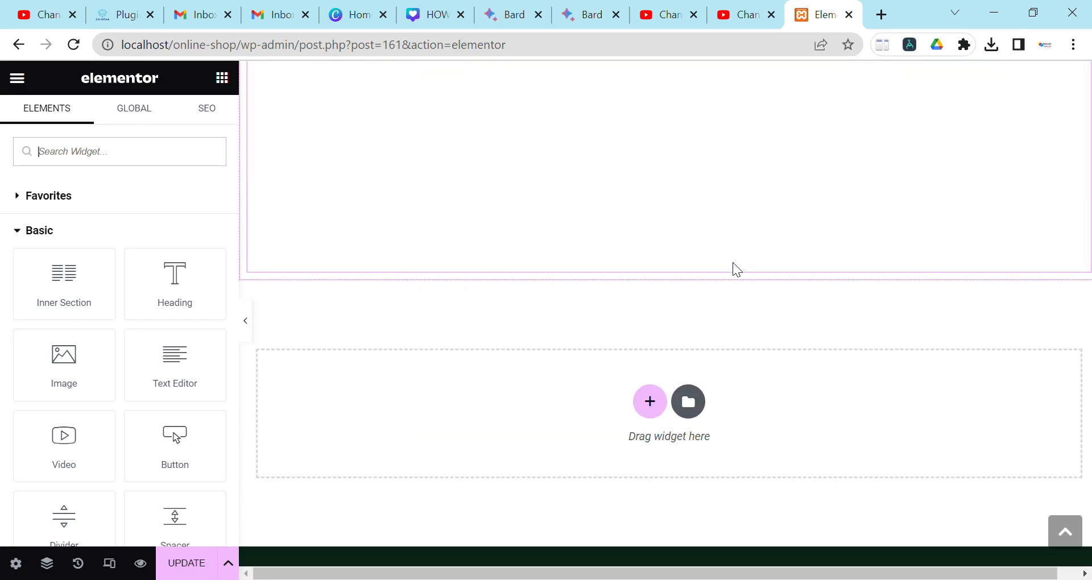
scroll(down, 3)
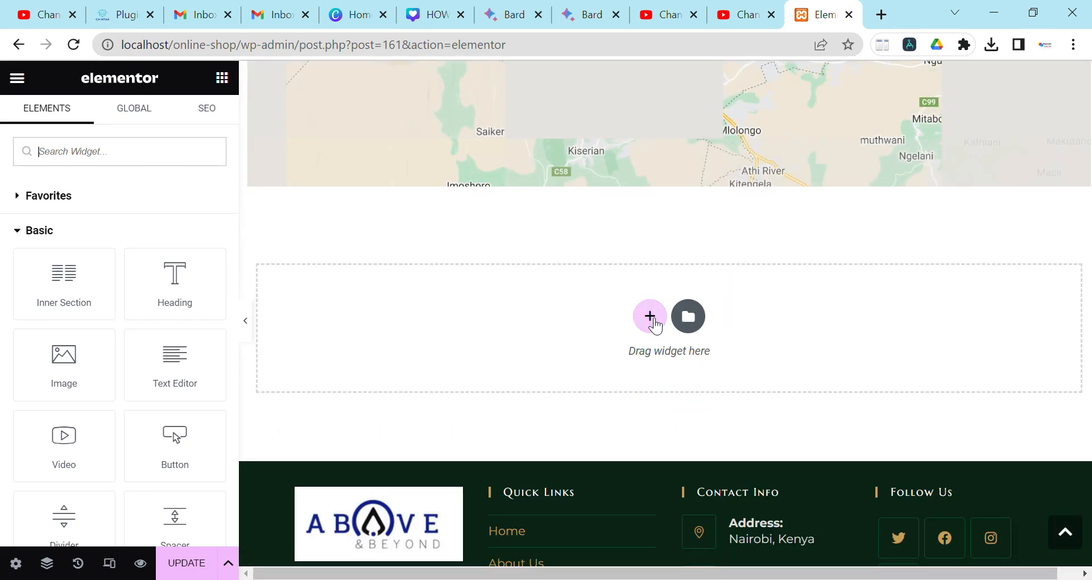
Create a two-column section under the map and drop a Text Editor widget into its left column
click(650, 317)
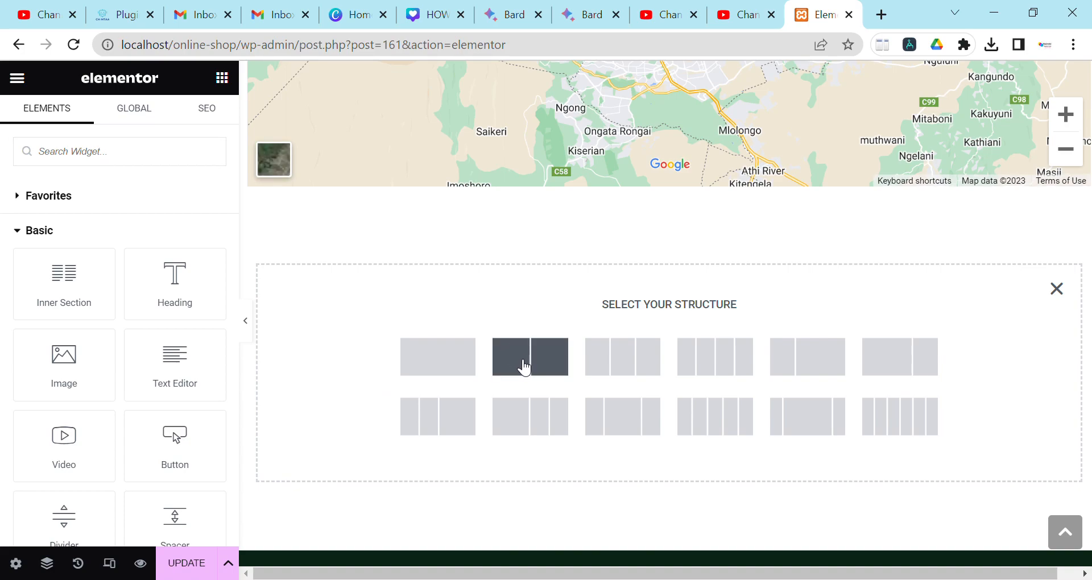
click(530, 356)
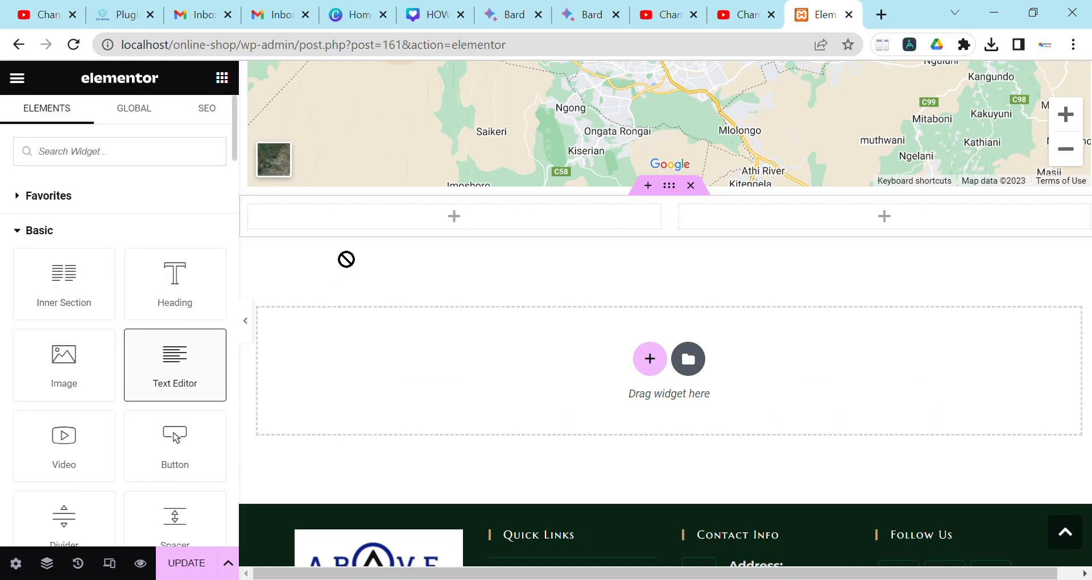
drag(175, 365, 454, 216)
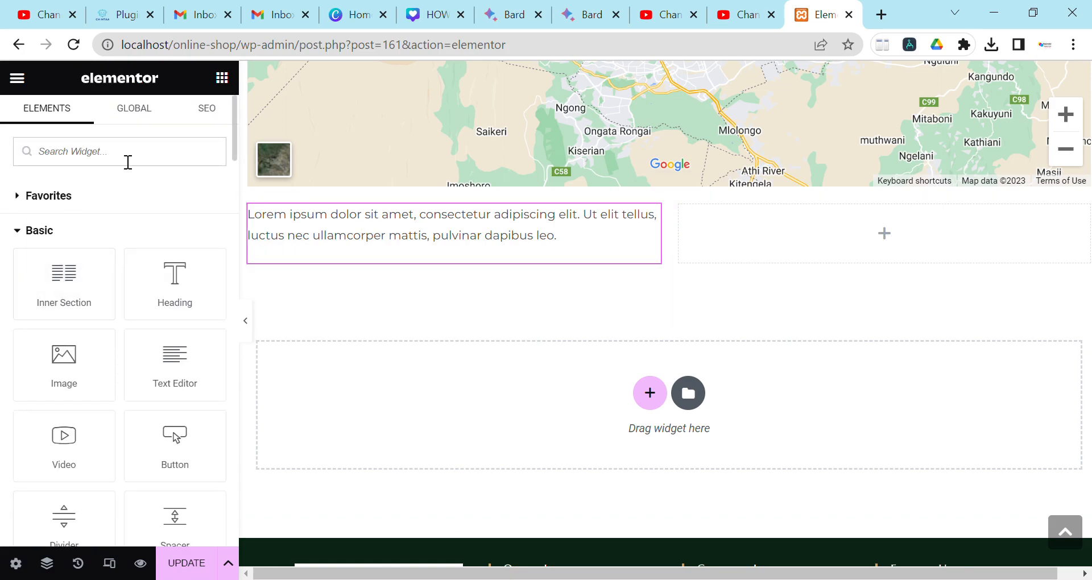
Find the Shortcode widget by searching 'shortc' and place it in the right column
text(SHO)
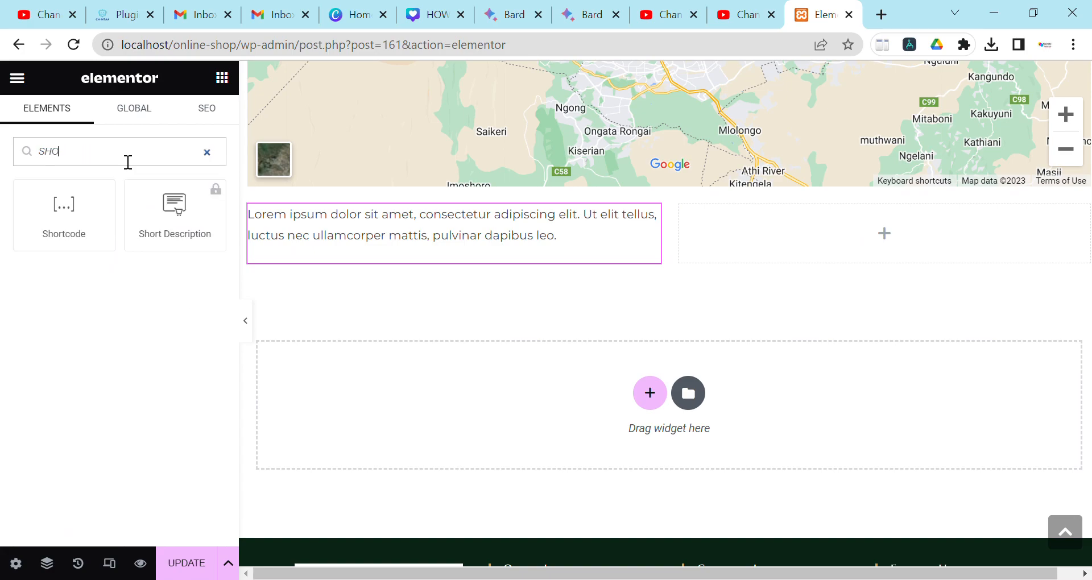
text(RTC)
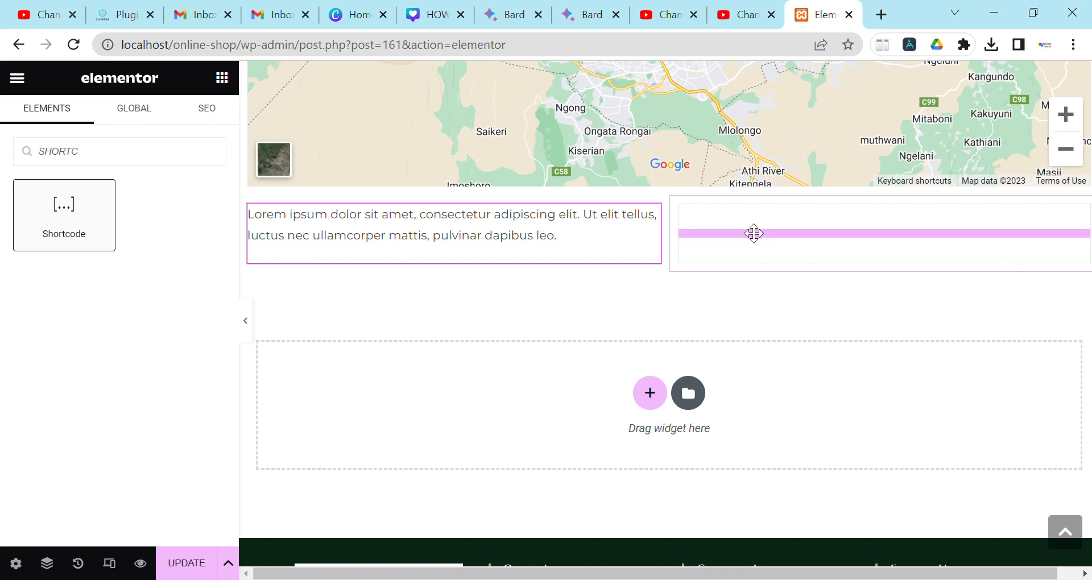
click(754, 235)
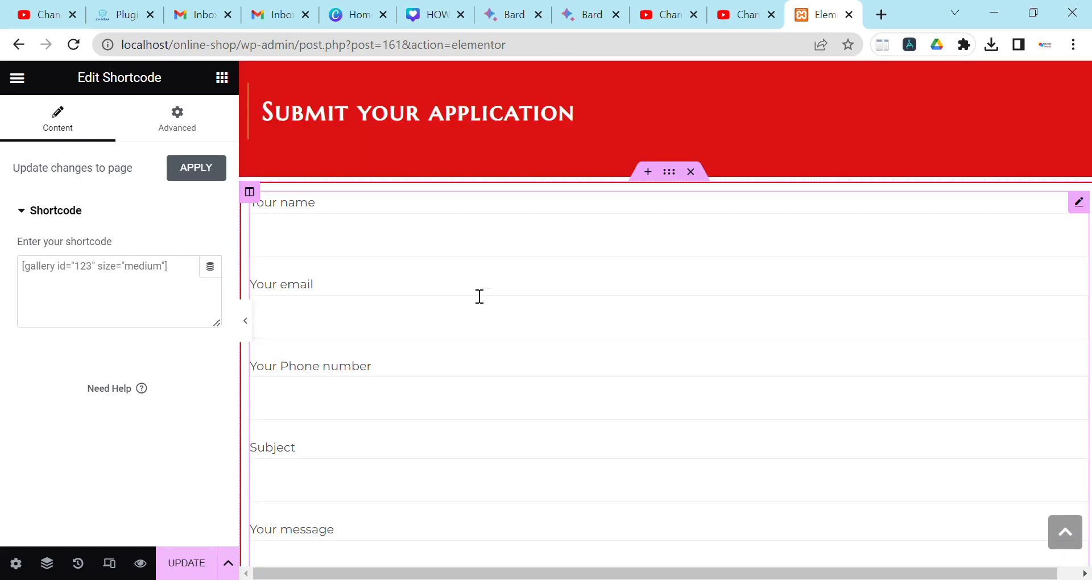
Enter [contact-form-7 id="879" title="Contact form 1"] in the application form block's shortcode field
scroll(up, 3)
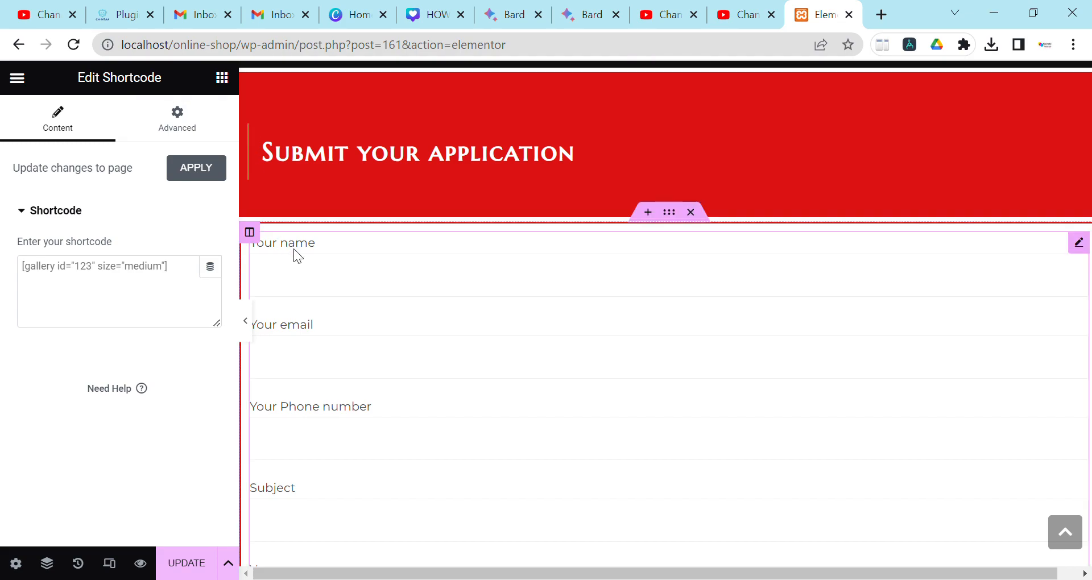
mouse_move(365, 286)
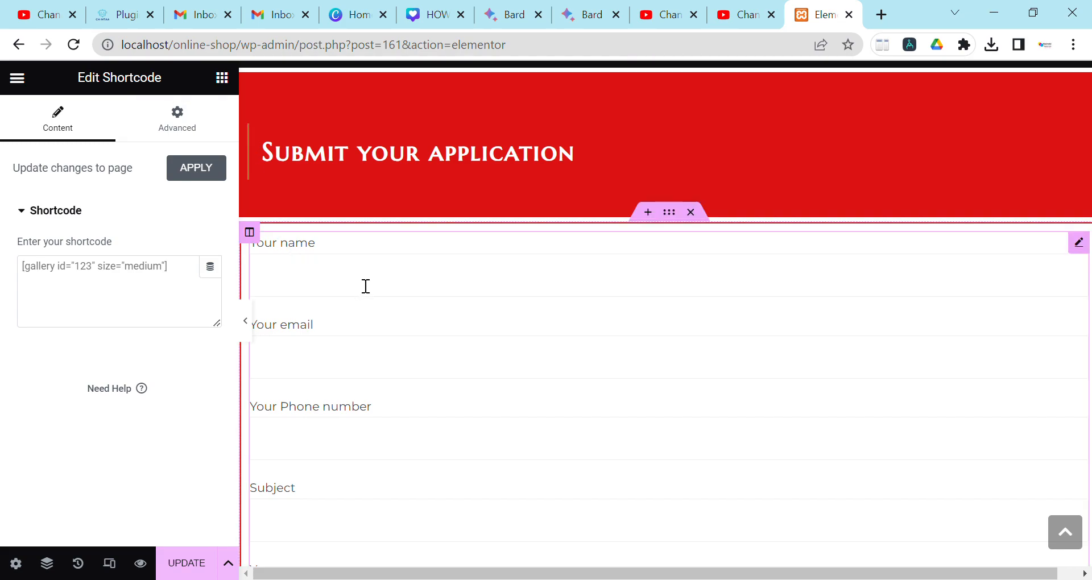
text([contact-form-7 id="879" title="Contact form 1"])
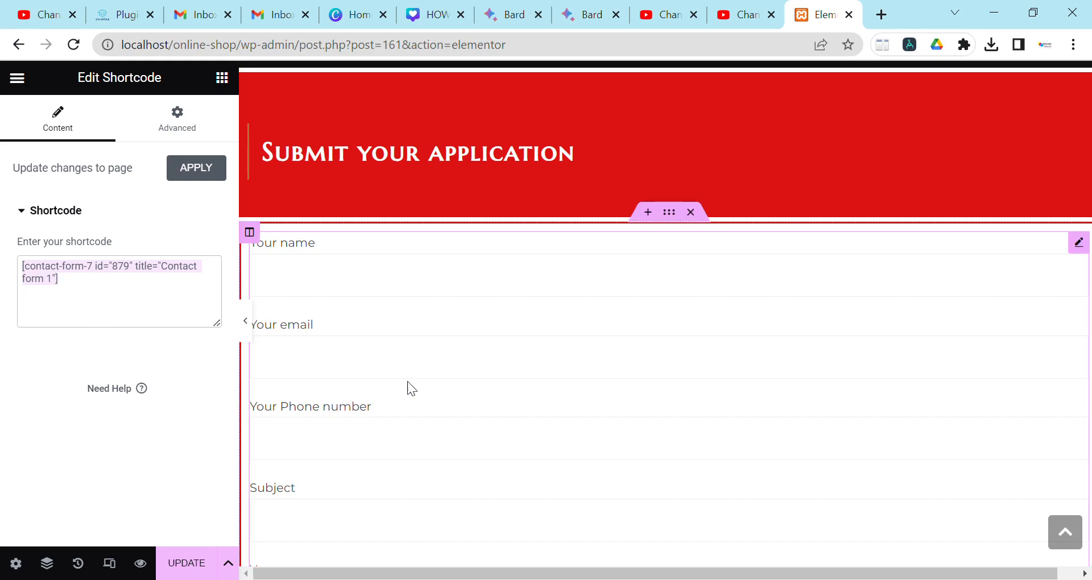
scroll(down, 3)
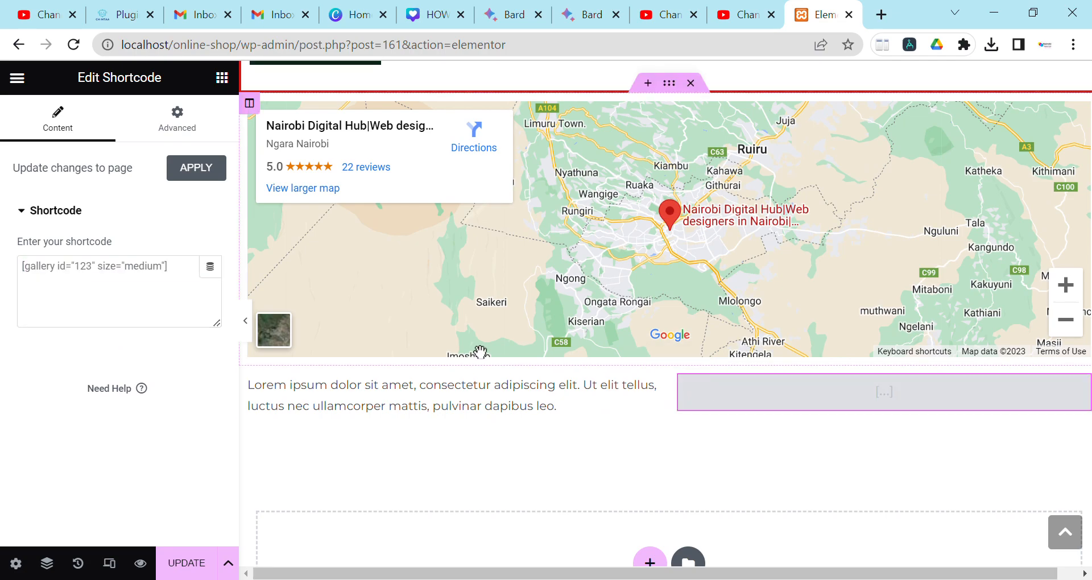
Paste the Contact Form 7 shortcode into the new right-column widget's 'Enter your shortcode' field
click(119, 291)
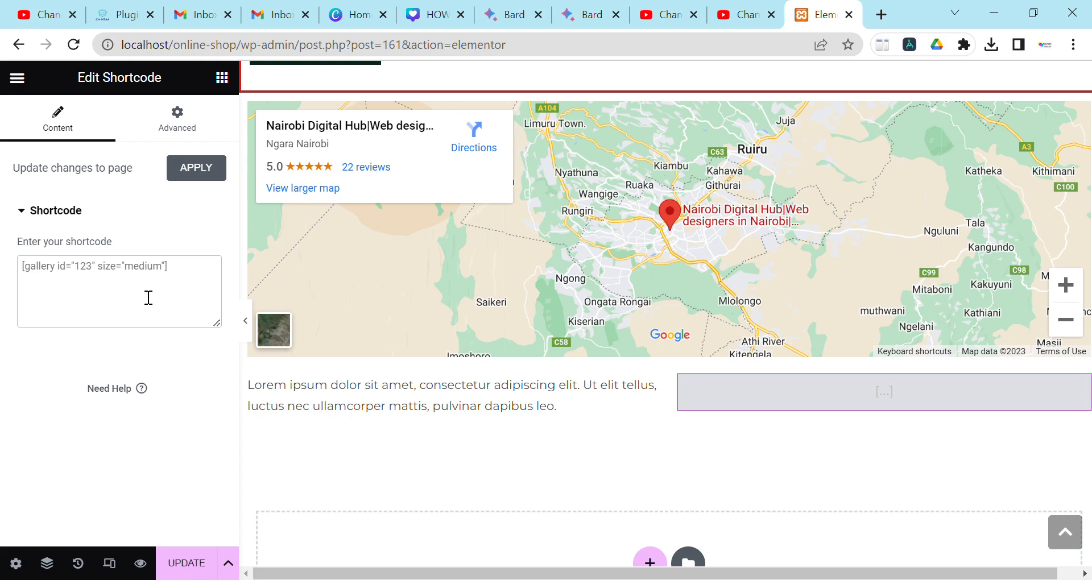
mouse_move(114, 276)
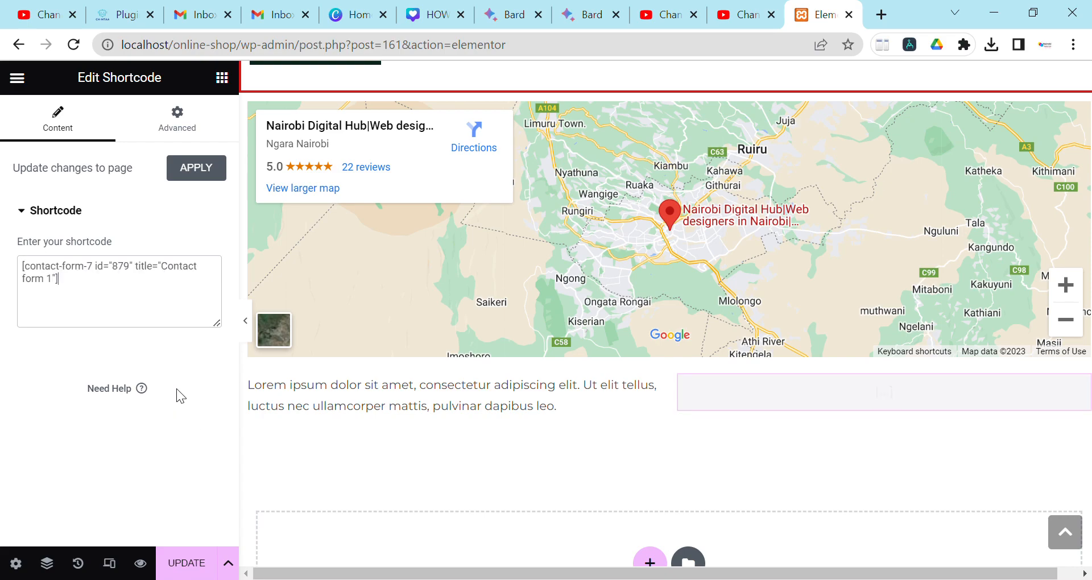
scroll(down, 3)
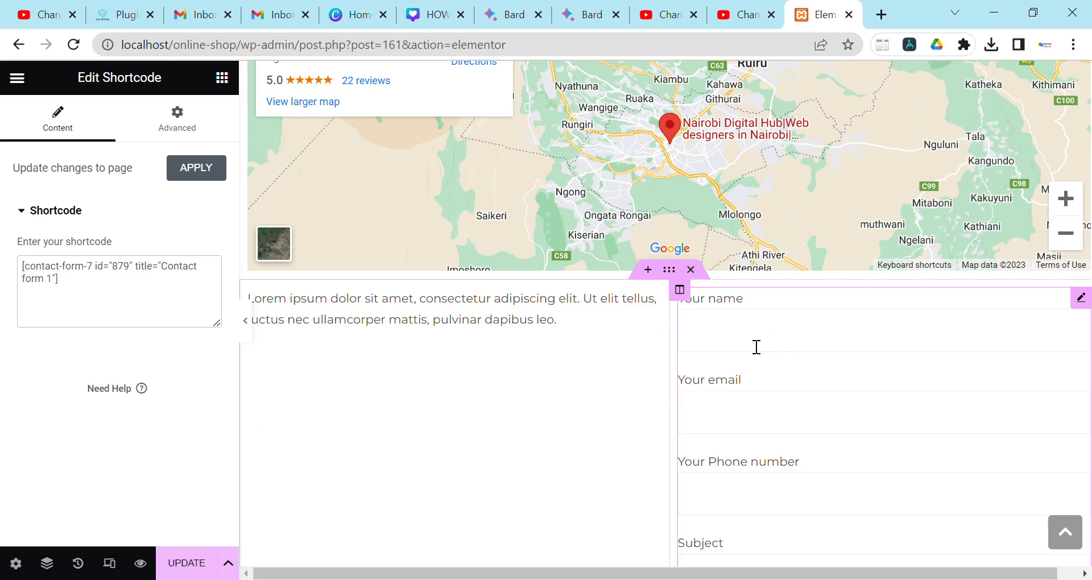
Check that the rendered form with name, email, phone, subject and message fields sits beside the text
scroll(down, 3)
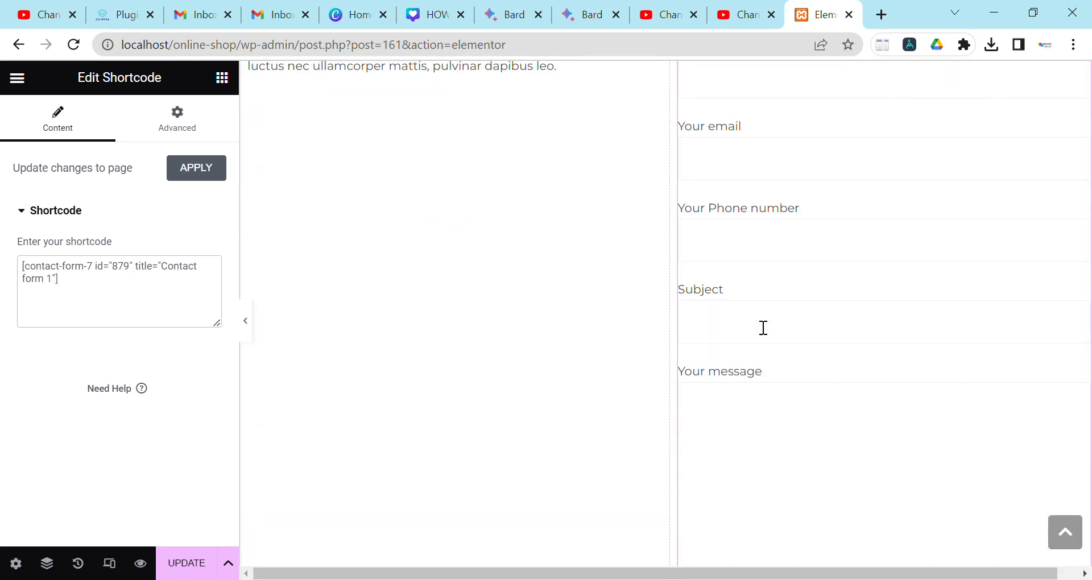
scroll(up, 3)
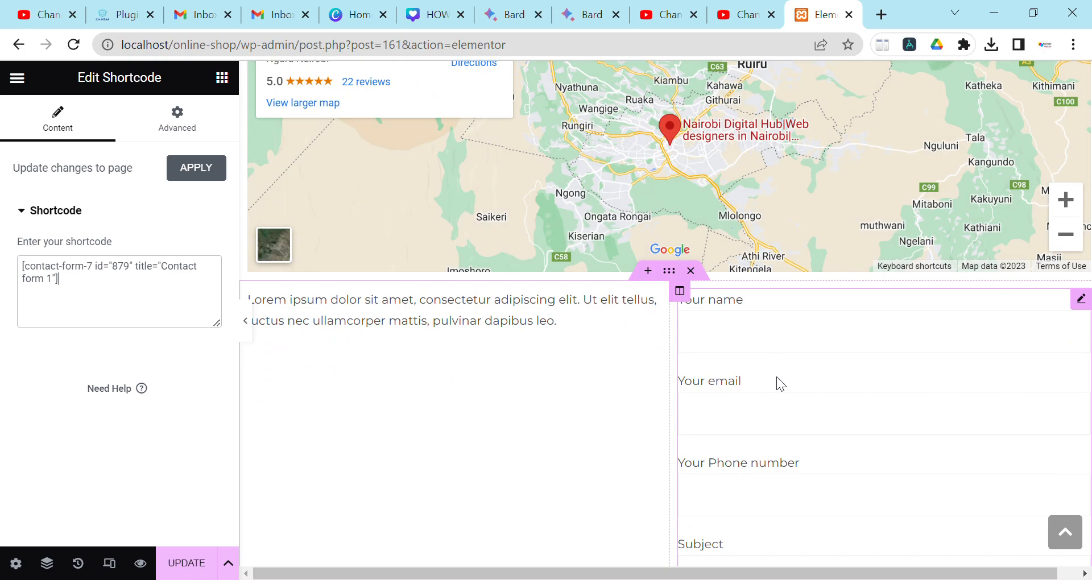
scroll(down, 3)
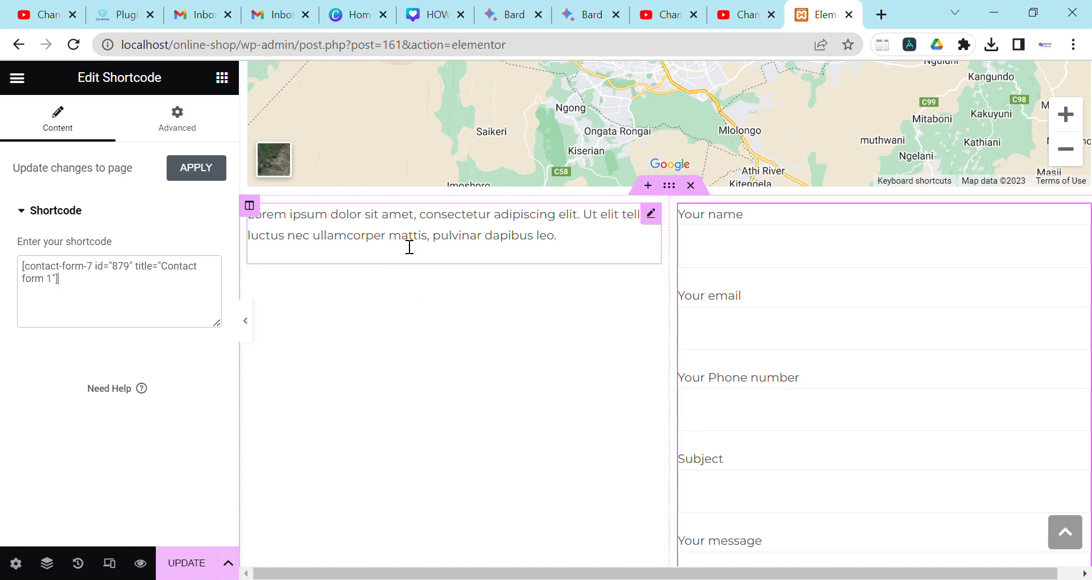
mouse_move(647, 275)
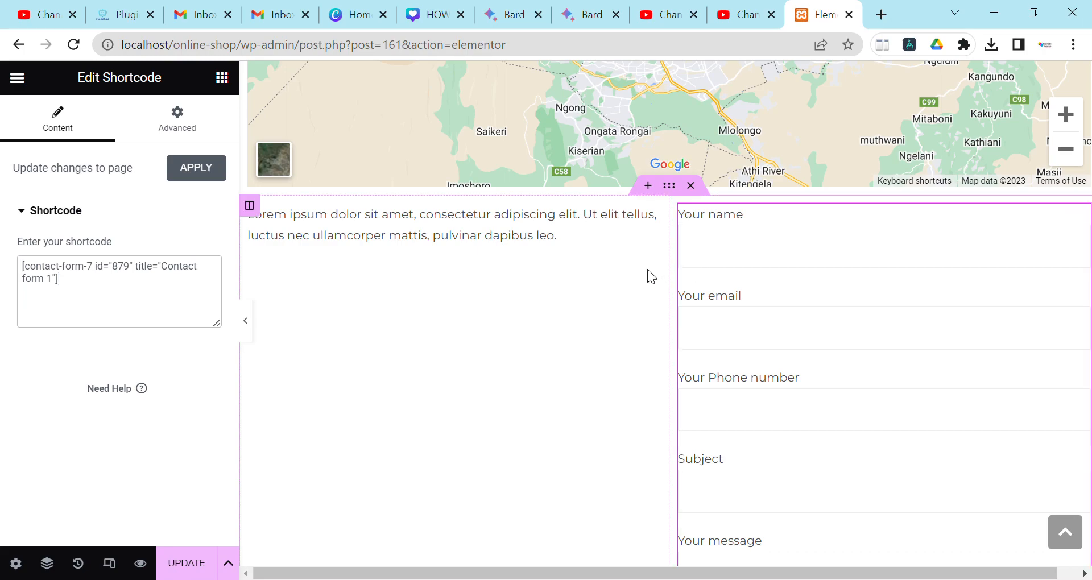